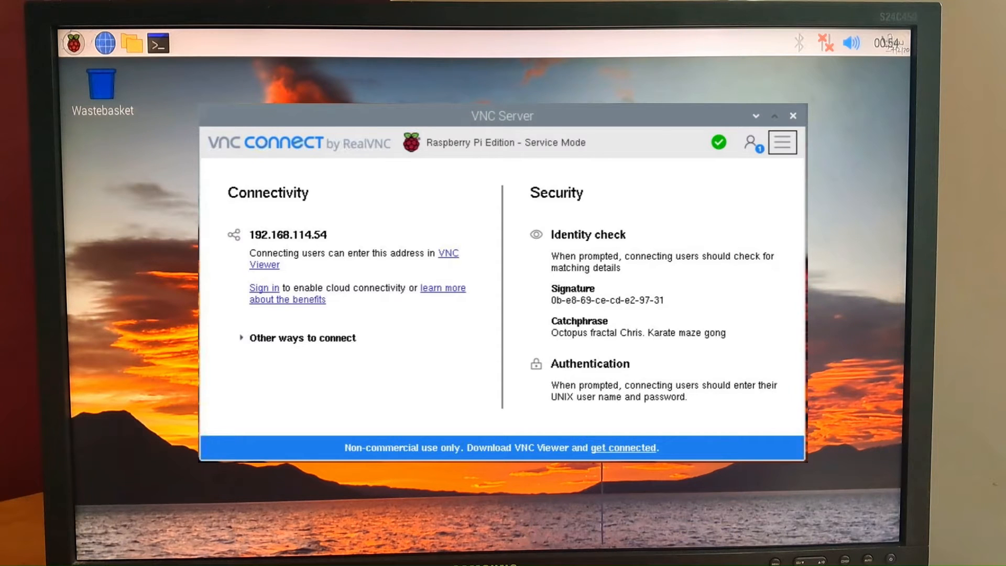
# Launch Raspberry Pi Configuration from the Preferences menu.
pyautogui.click(793, 116)
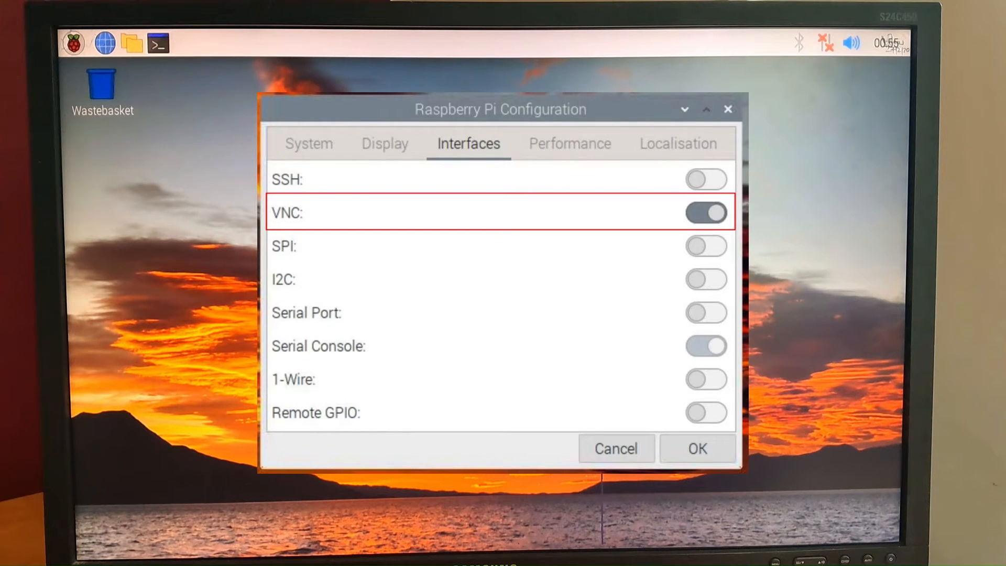
pyautogui.click(73, 43)
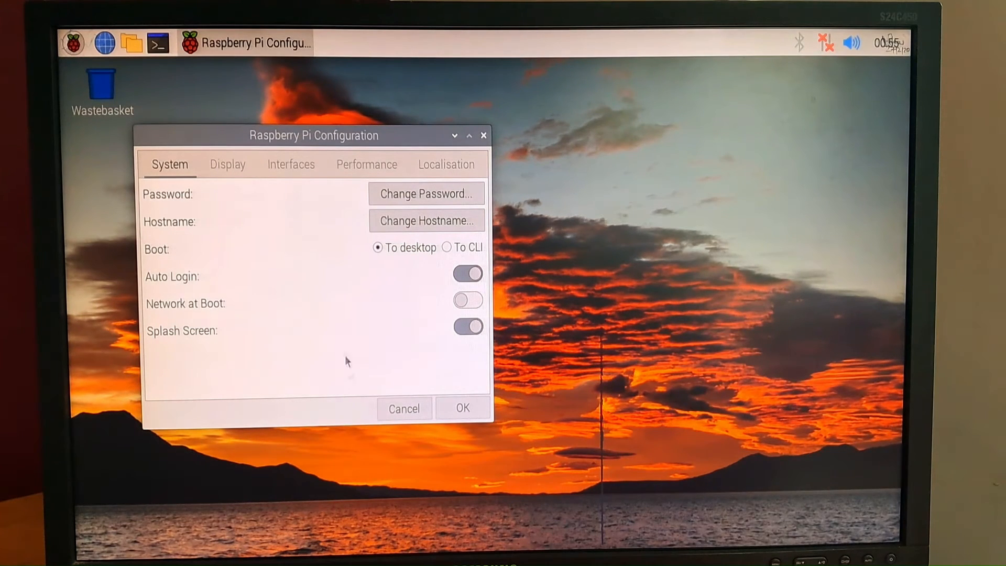
# Enable VNC under Interfaces and set the headless resolution to 1920x1080.
pyautogui.click(290, 164)
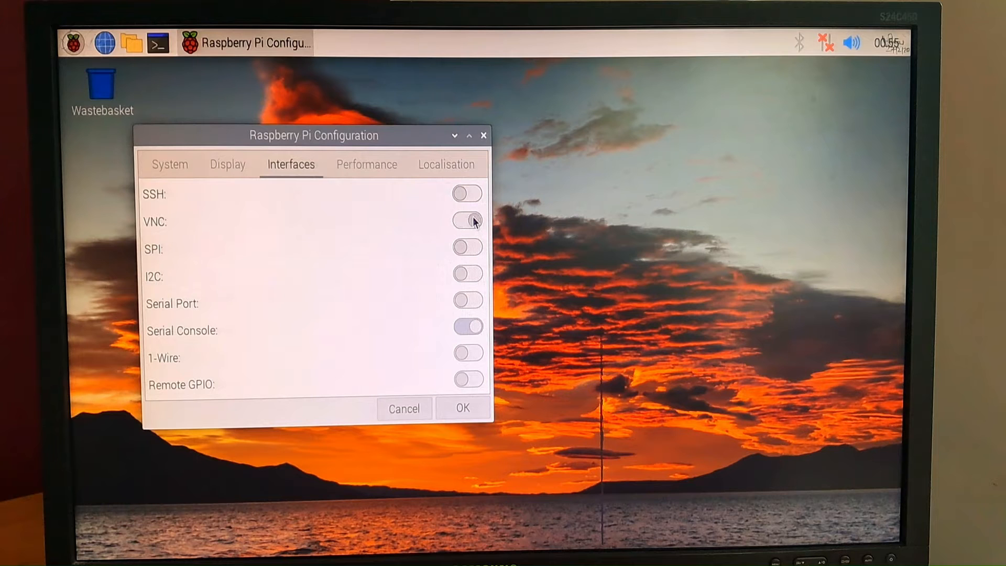
pyautogui.click(467, 221)
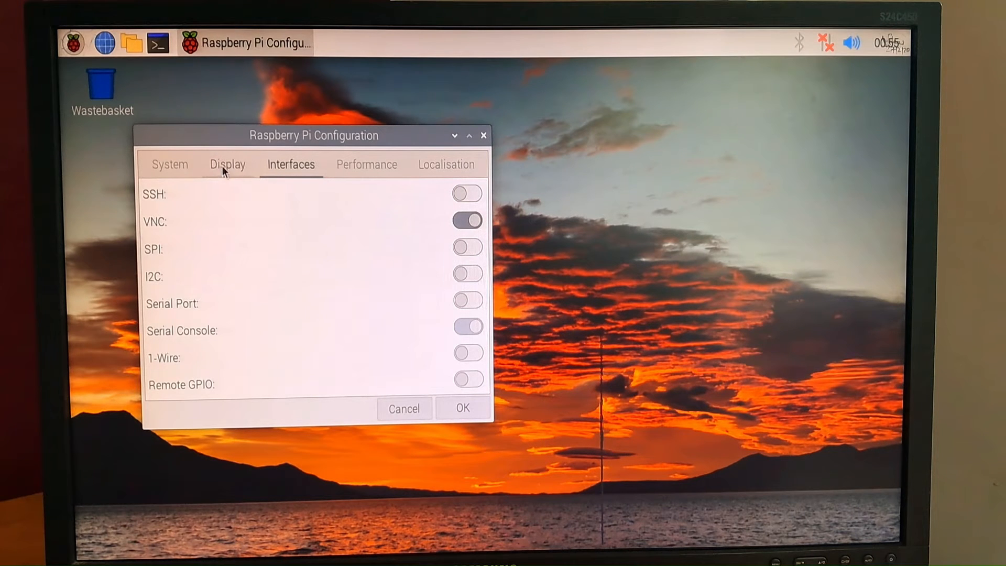
pyautogui.click(227, 165)
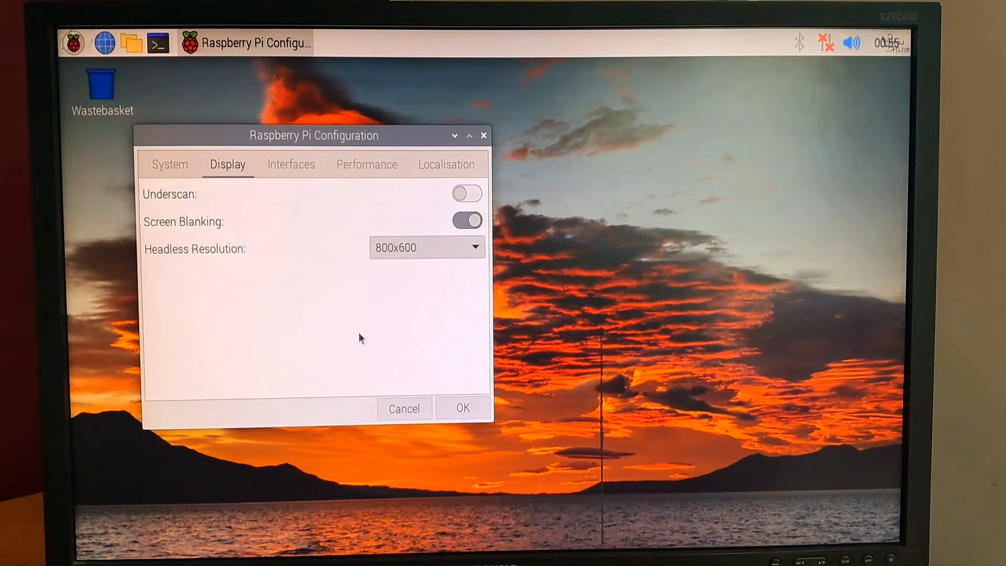
pyautogui.click(427, 248)
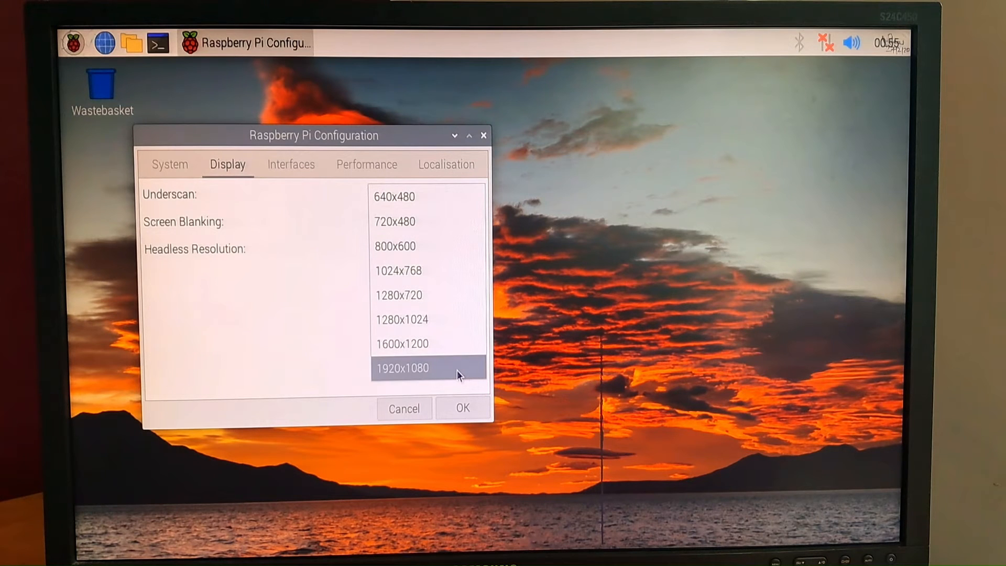
pyautogui.click(402, 367)
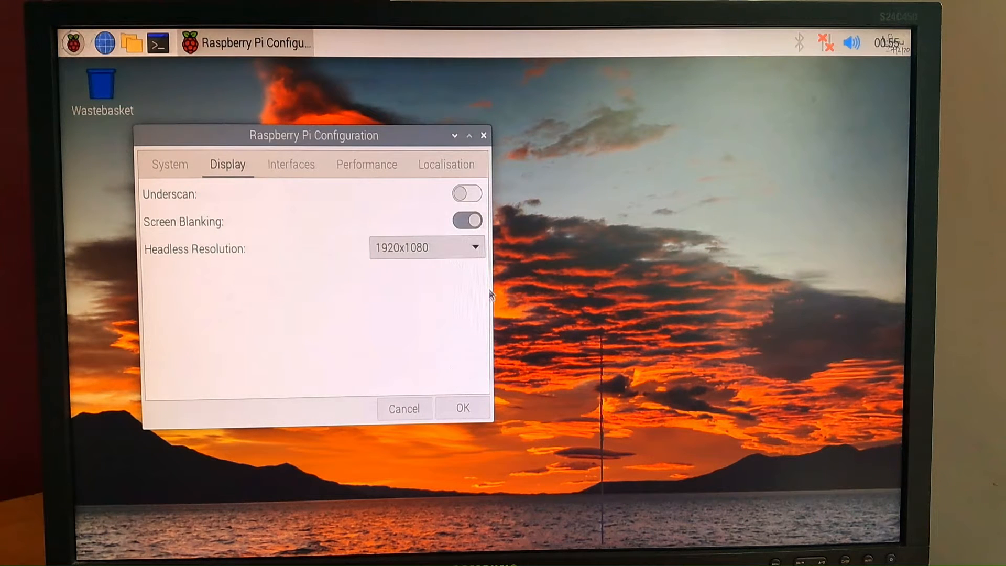
pyautogui.moveTo(390, 229)
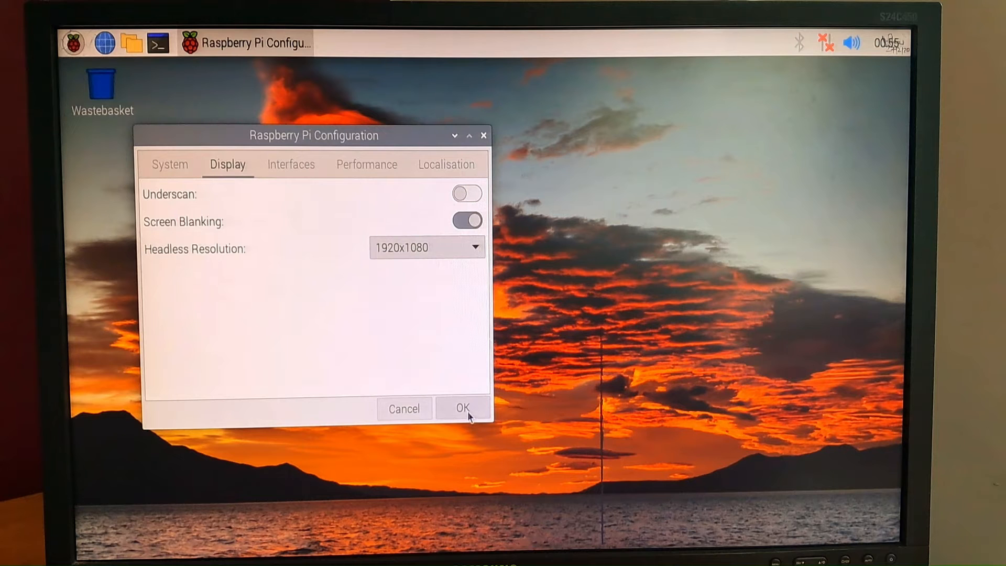
# Apply the configuration with OK and reboot the Pi now.
pyautogui.click(462, 409)
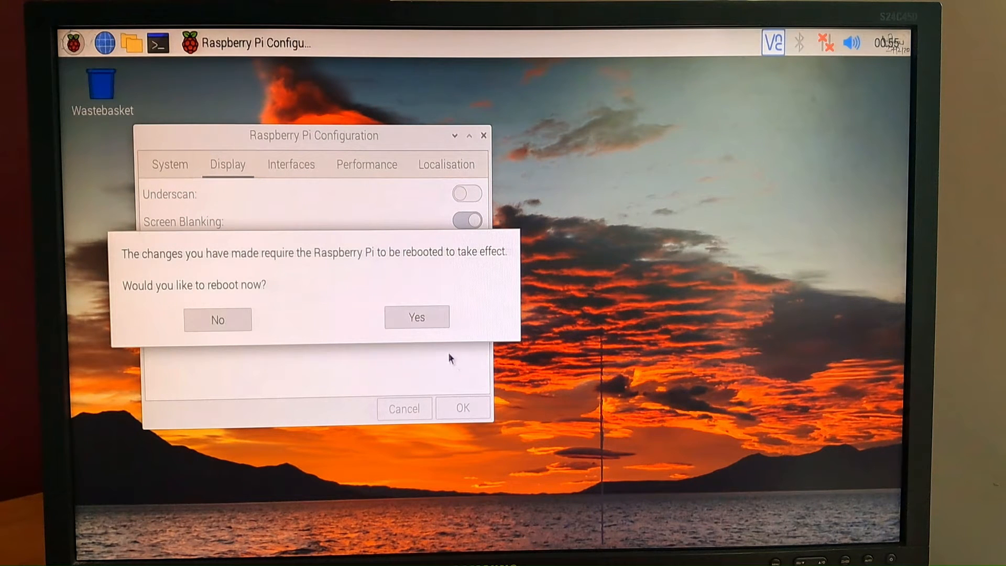
pyautogui.click(416, 316)
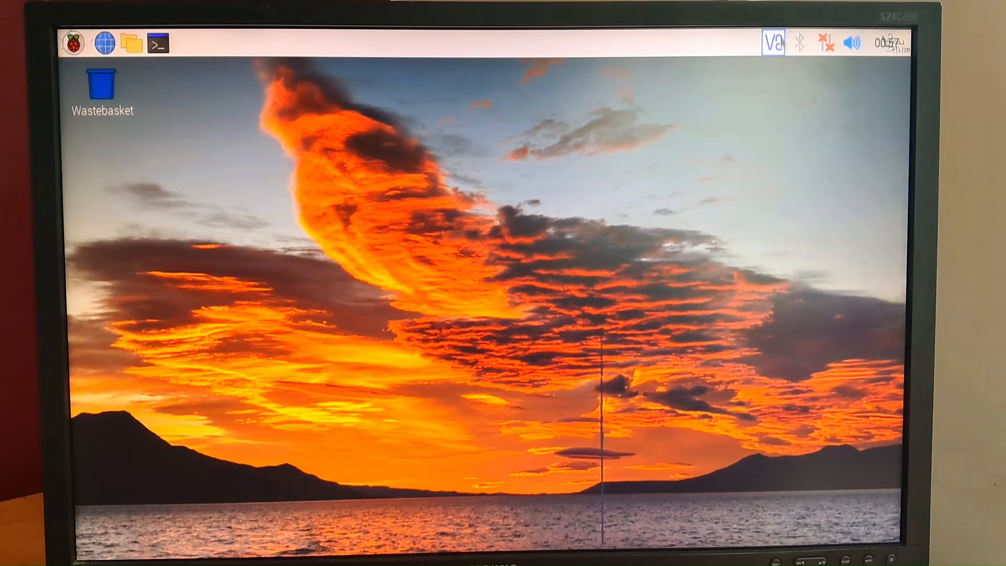
pyautogui.moveTo(774, 88)
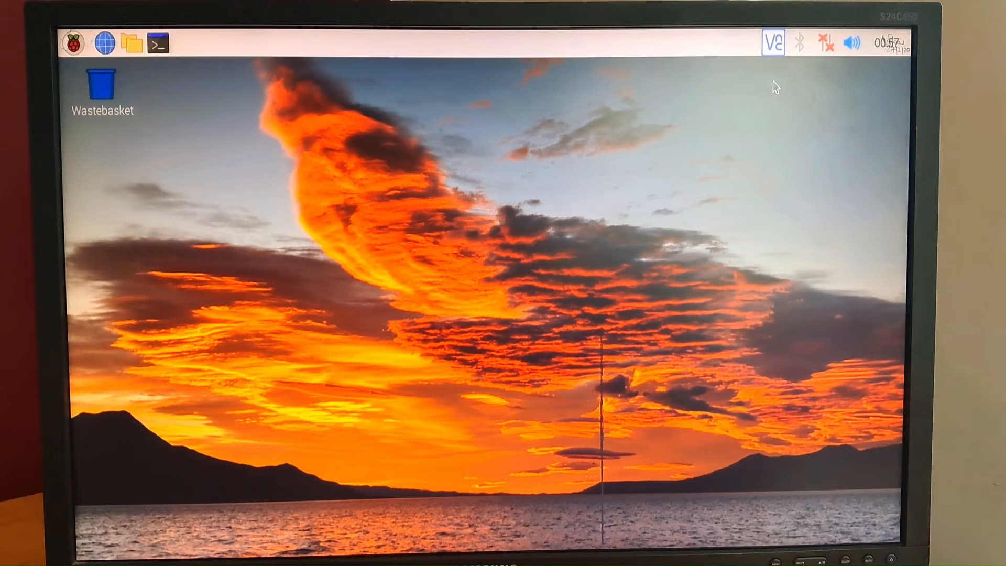
# Check VNC Server status, then join the Home Wi-Fi network with its pre-shared key.
pyautogui.click(773, 44)
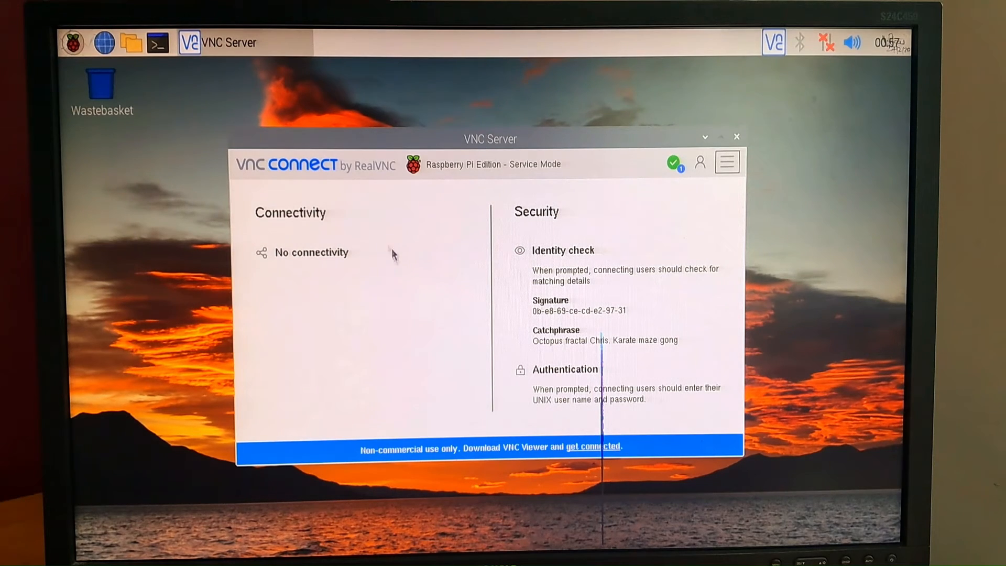
pyautogui.click(735, 137)
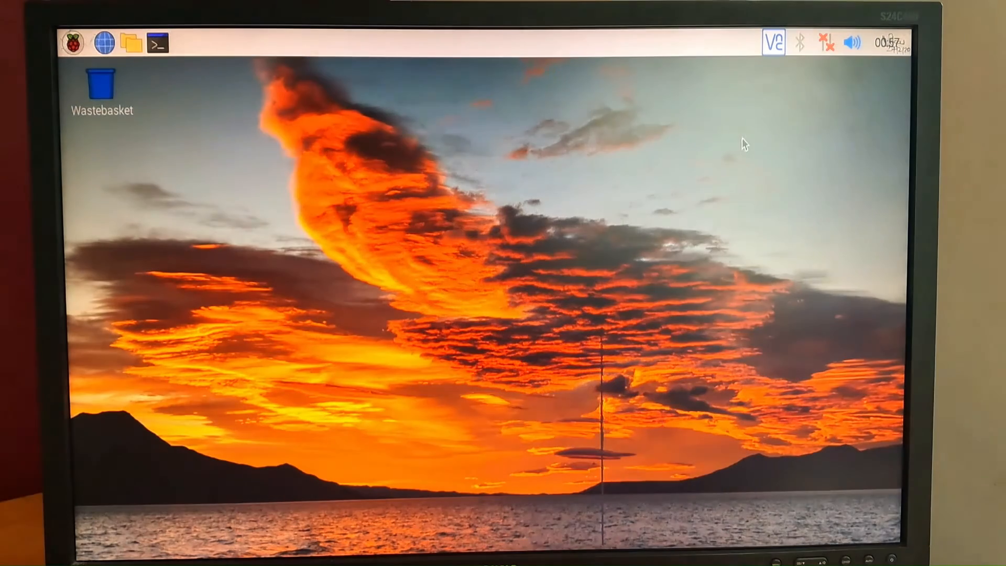
pyautogui.click(828, 42)
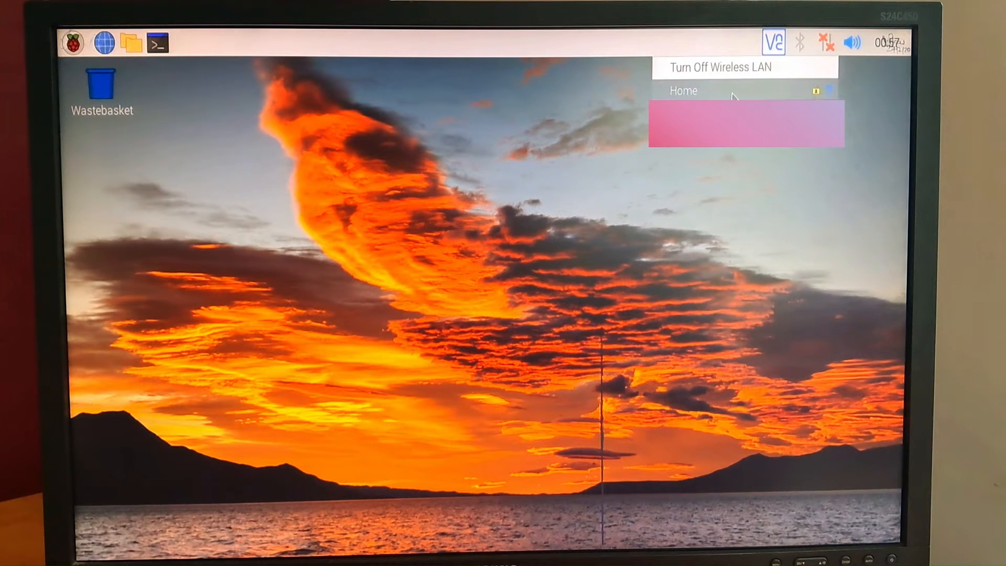
pyautogui.click(683, 90)
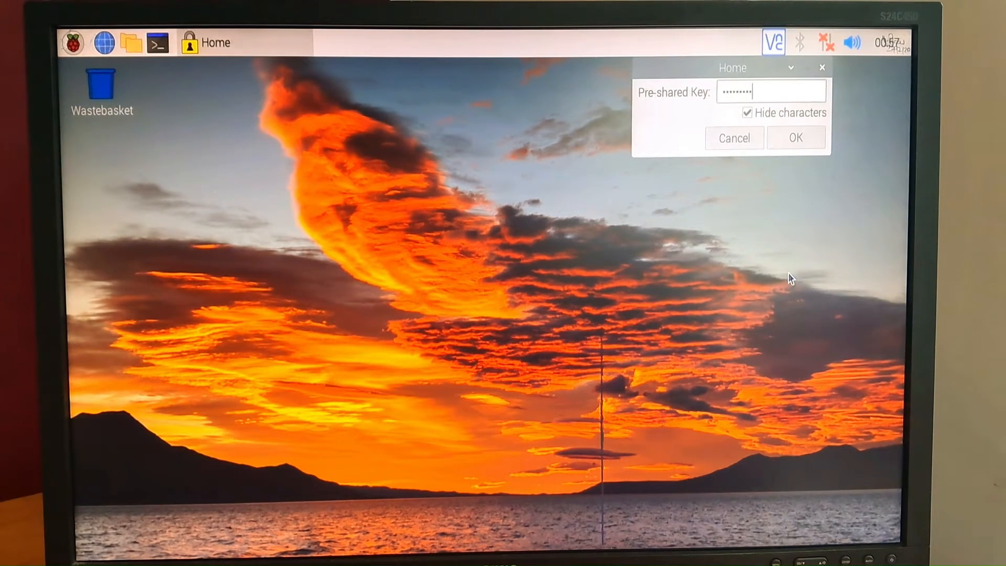
pyautogui.click(795, 139)
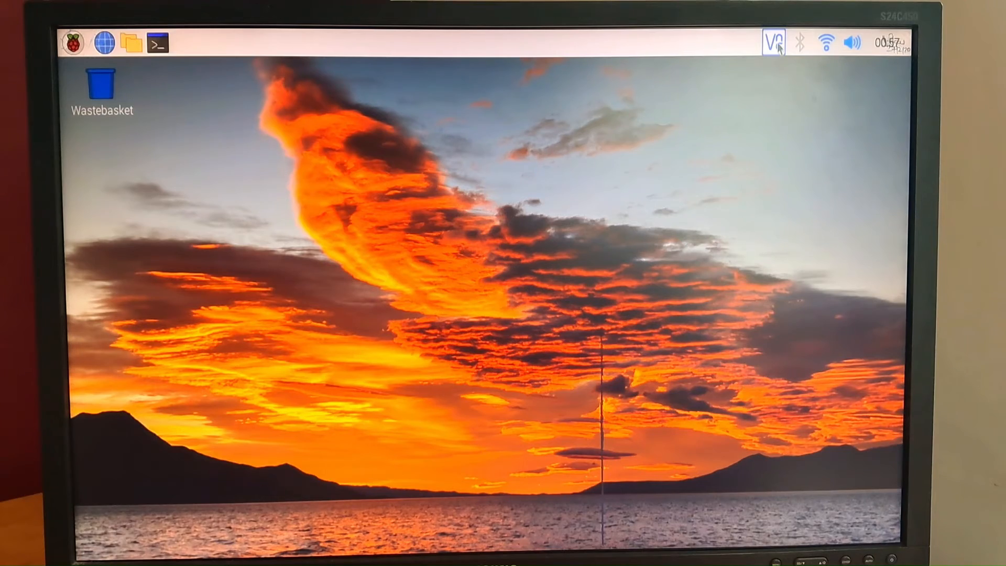
# Reopen VNC Server to read the Pi's address 192.168.188.54.
pyautogui.click(773, 42)
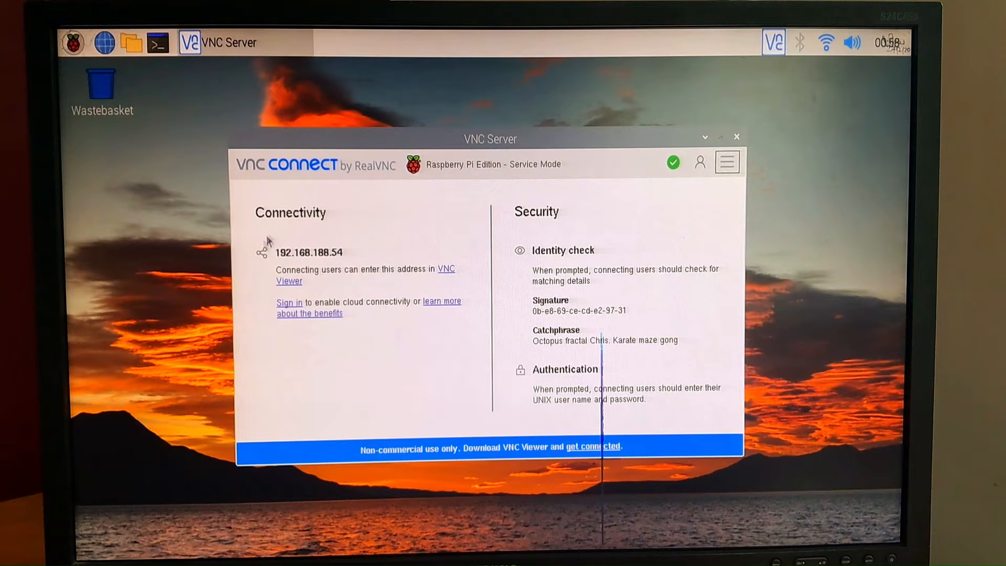
pyautogui.moveTo(327, 281)
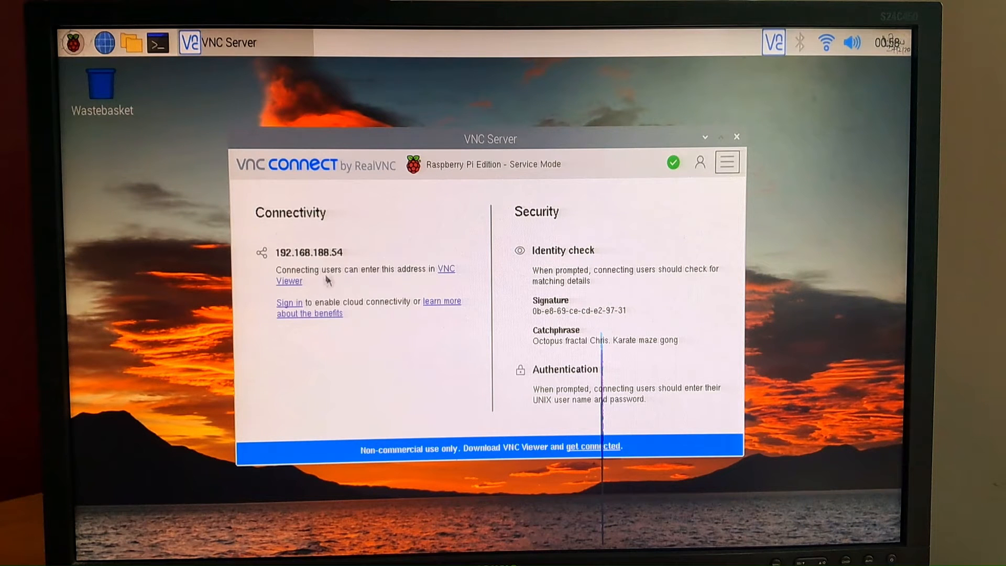
pyautogui.moveTo(273, 238)
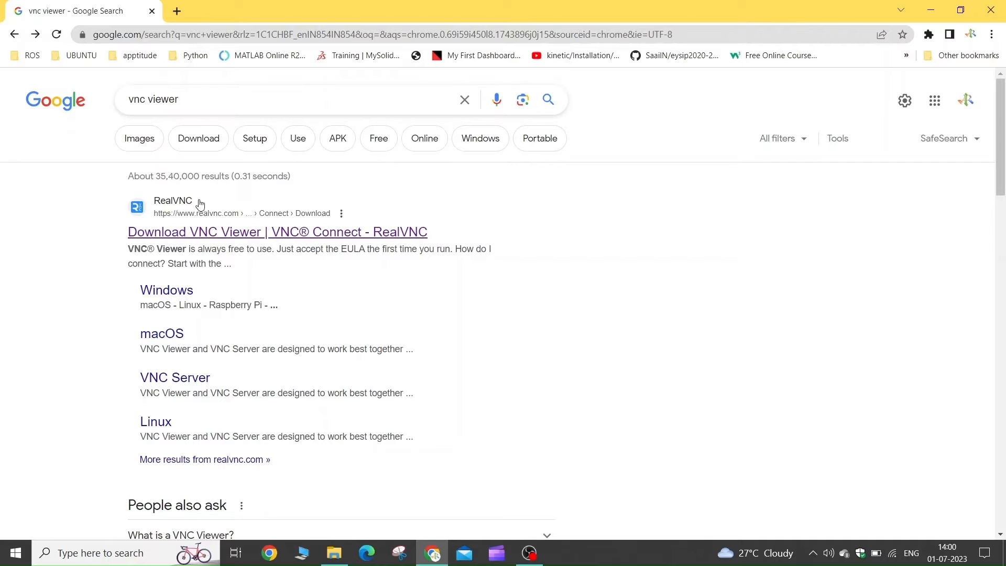
pyautogui.moveTo(258, 202)
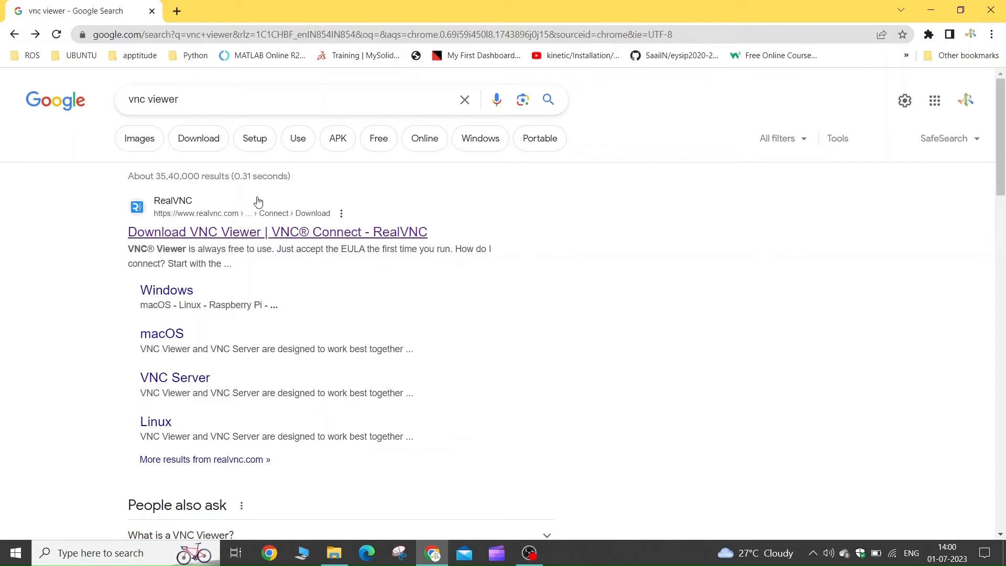
# Download VNC Viewer for Windows from the RealVNC download page.
pyautogui.click(276, 232)
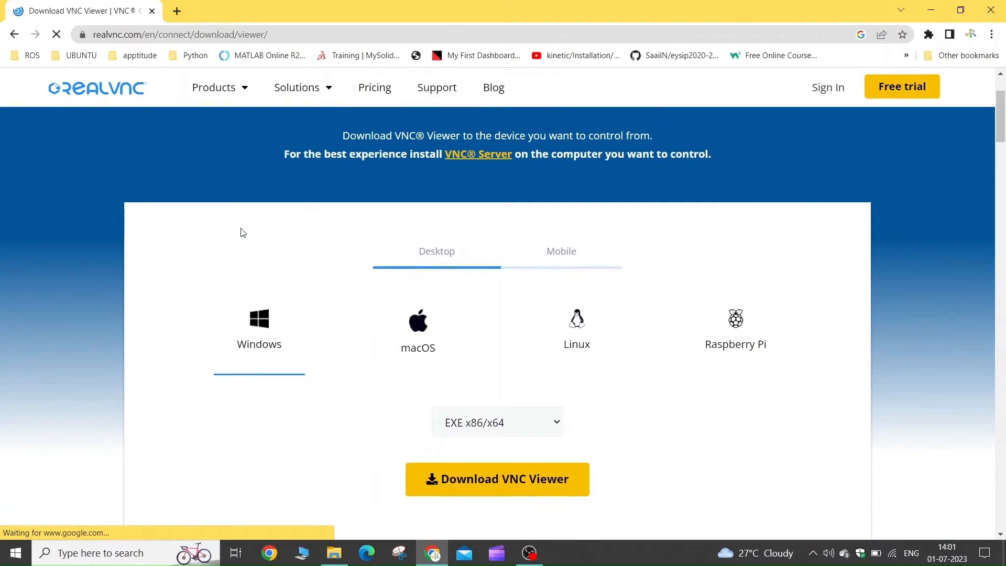
pyautogui.scroll(-3)
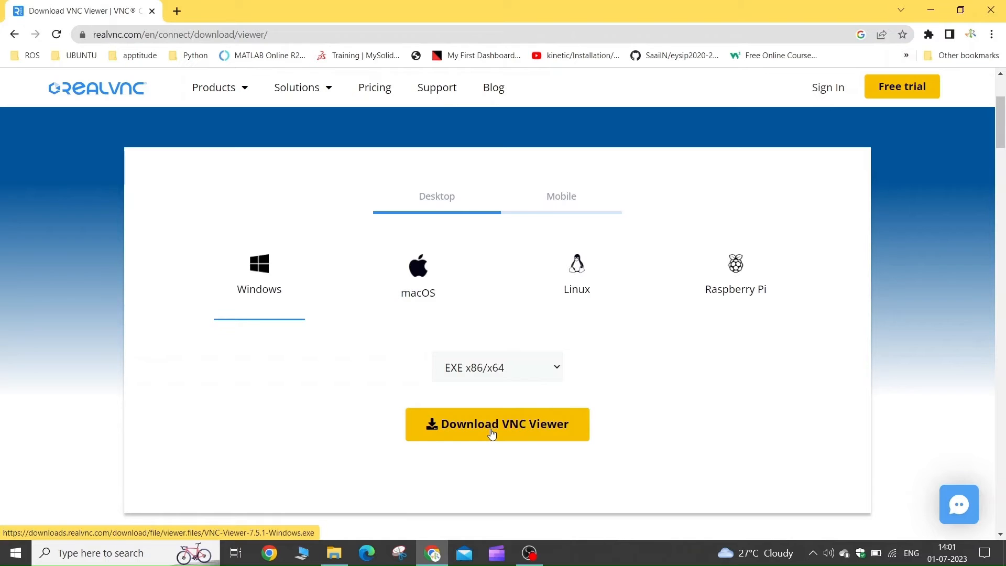
pyautogui.click(496, 423)
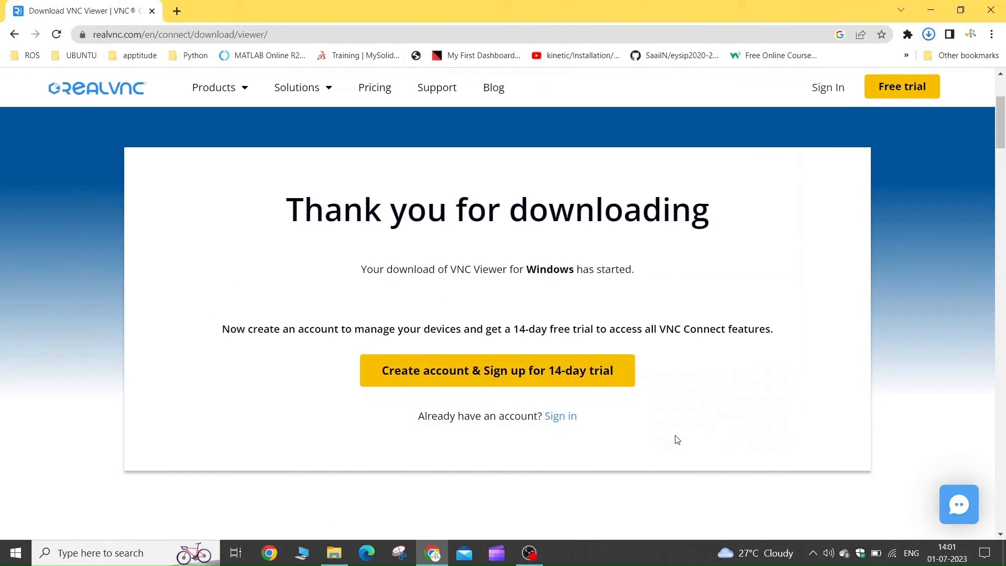
# Show the VNC-Viewer-7.5.1-Windows installer in the Downloads folder and select it.
pyautogui.click(927, 34)
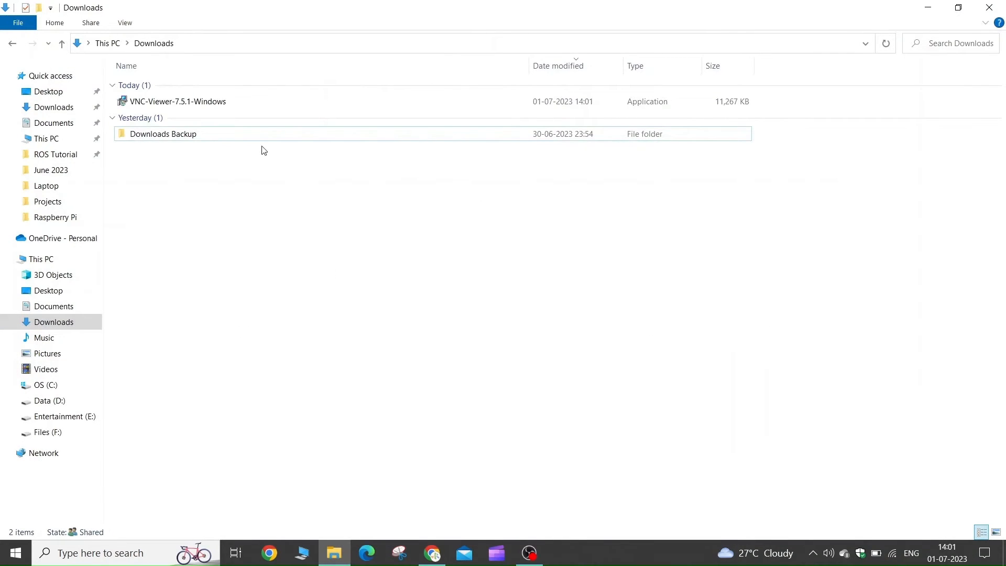
pyautogui.click(178, 102)
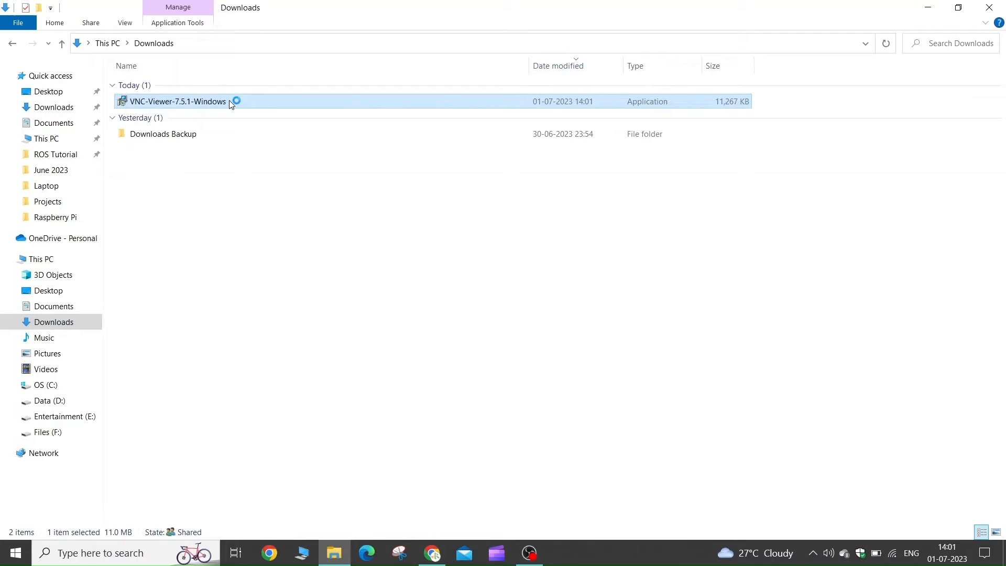
# Install RealVNC Viewer 7.5.1 in English, accepting the licence, through to Finish.
pyautogui.doubleClick(177, 100)
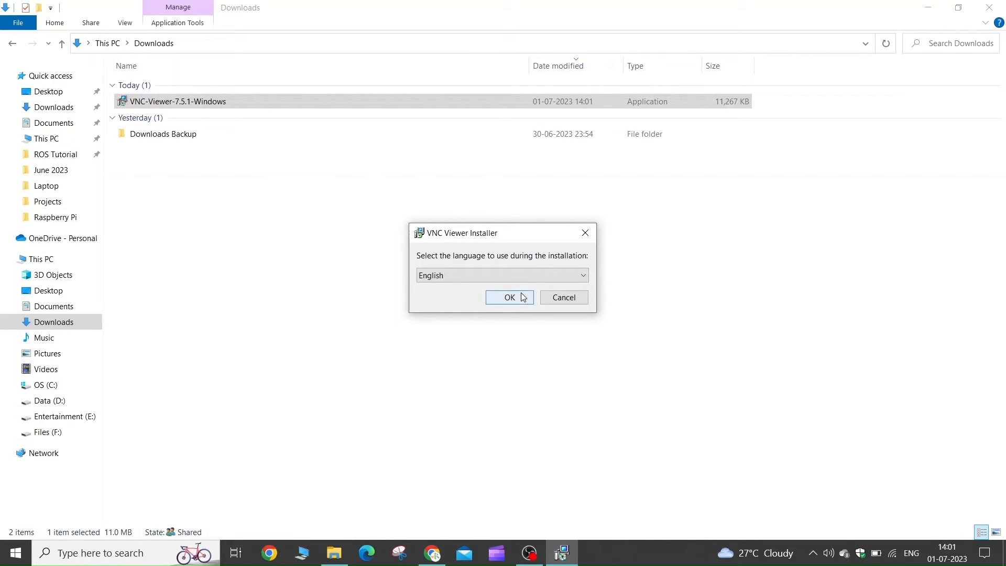
pyautogui.click(509, 296)
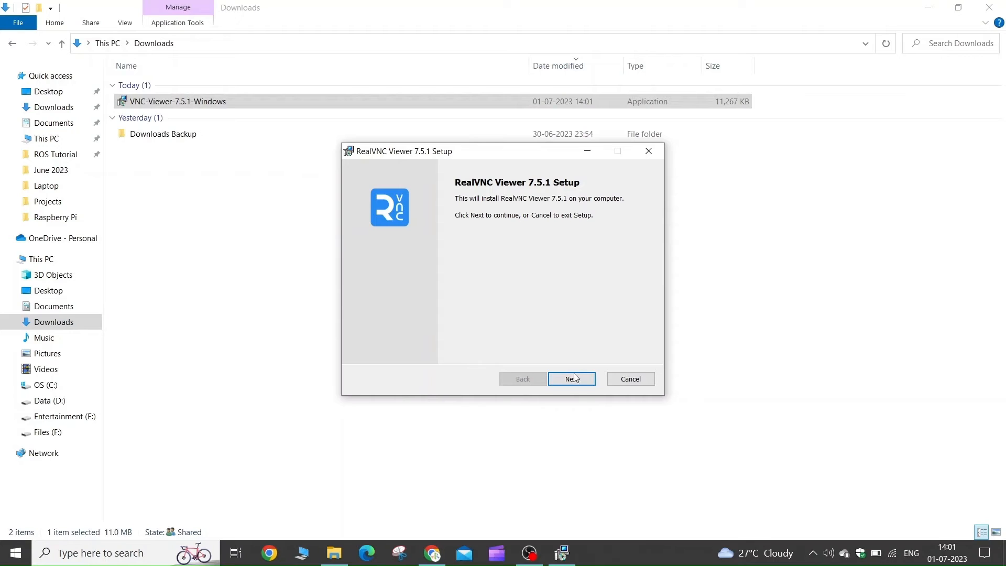
pyautogui.click(570, 378)
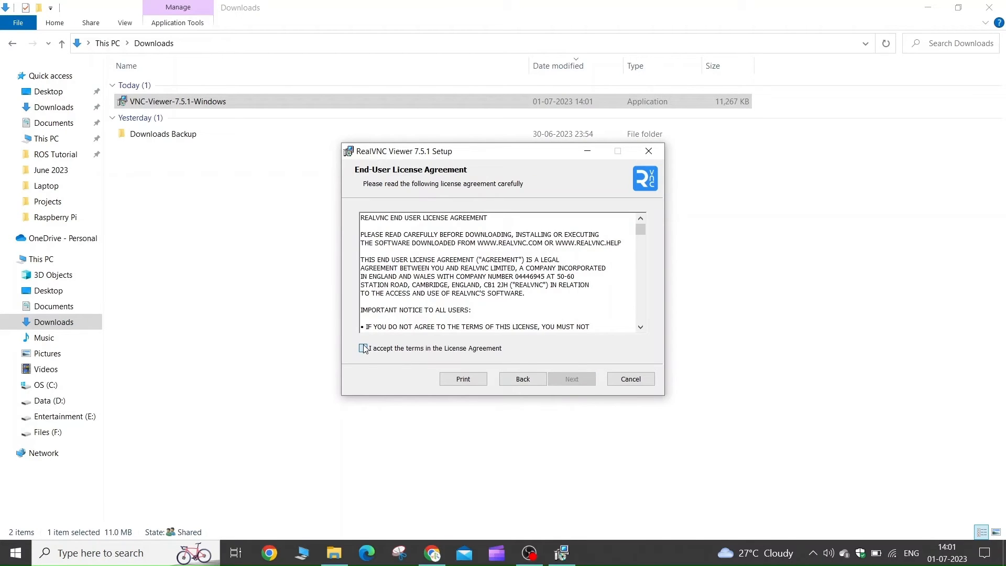
pyautogui.click(570, 378)
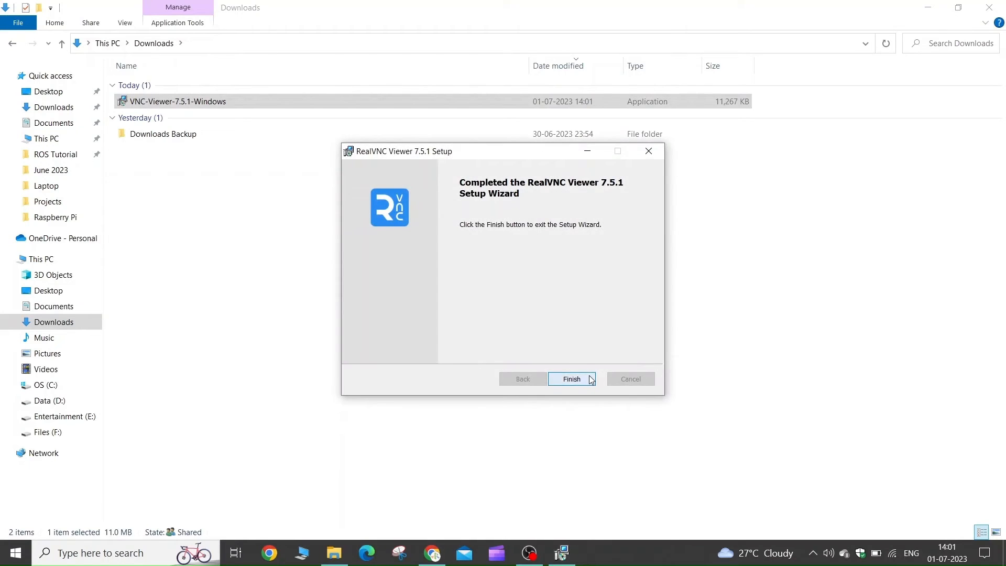
pyautogui.click(570, 378)
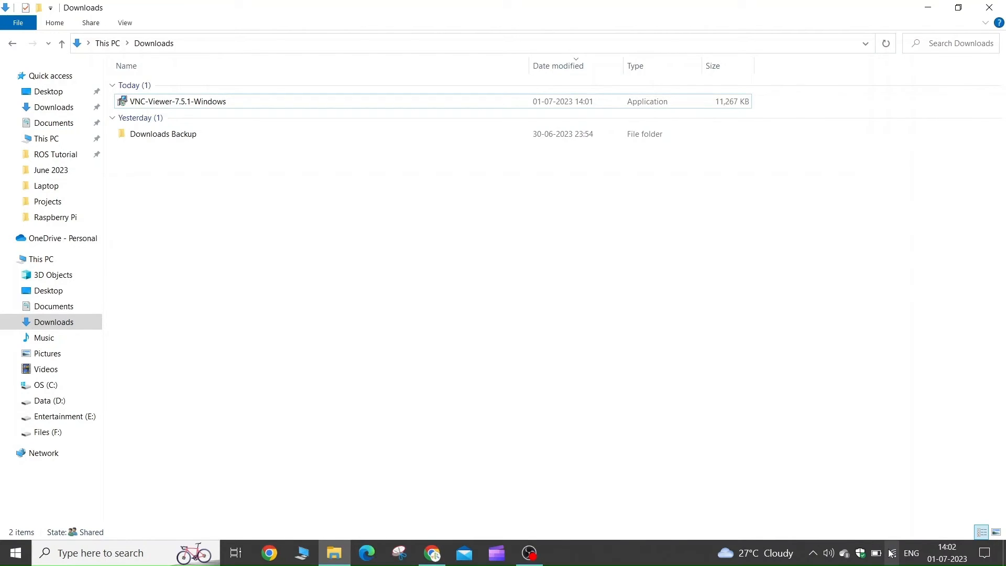
# Confirm the laptop is on the Home Wi-Fi, then search Windows for 'VNC'.
pyautogui.click(890, 552)
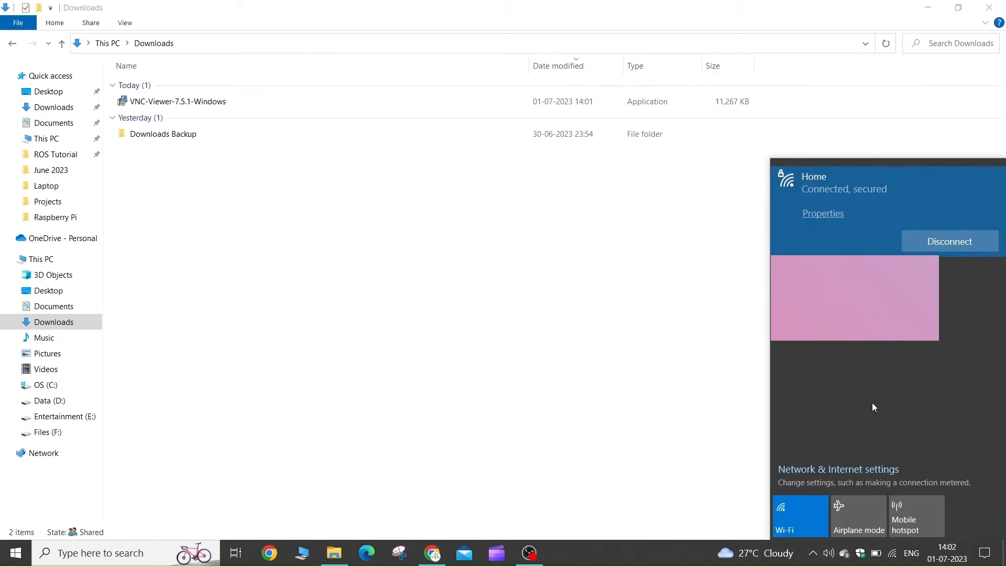
pyautogui.moveTo(860, 166)
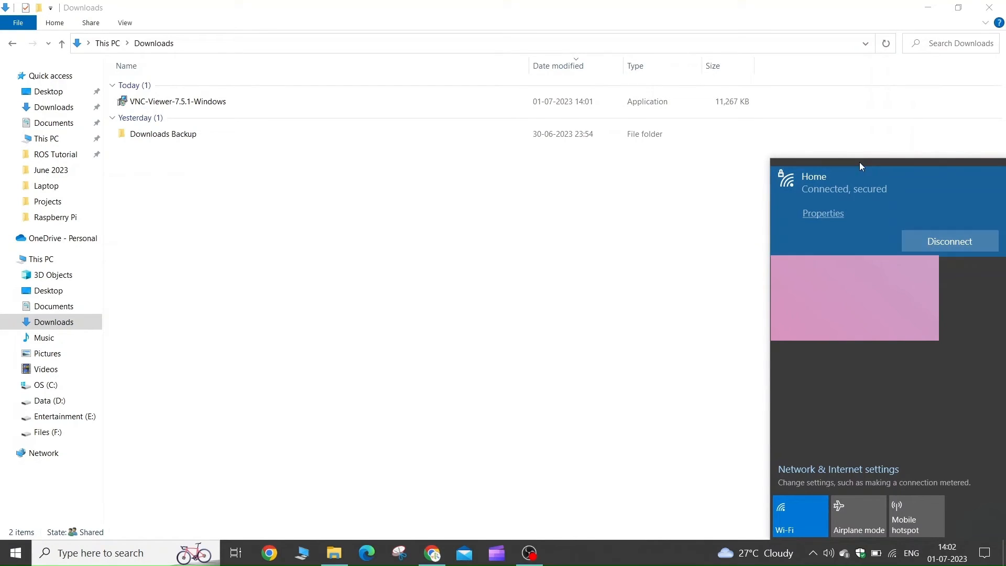
pyautogui.click(244, 424)
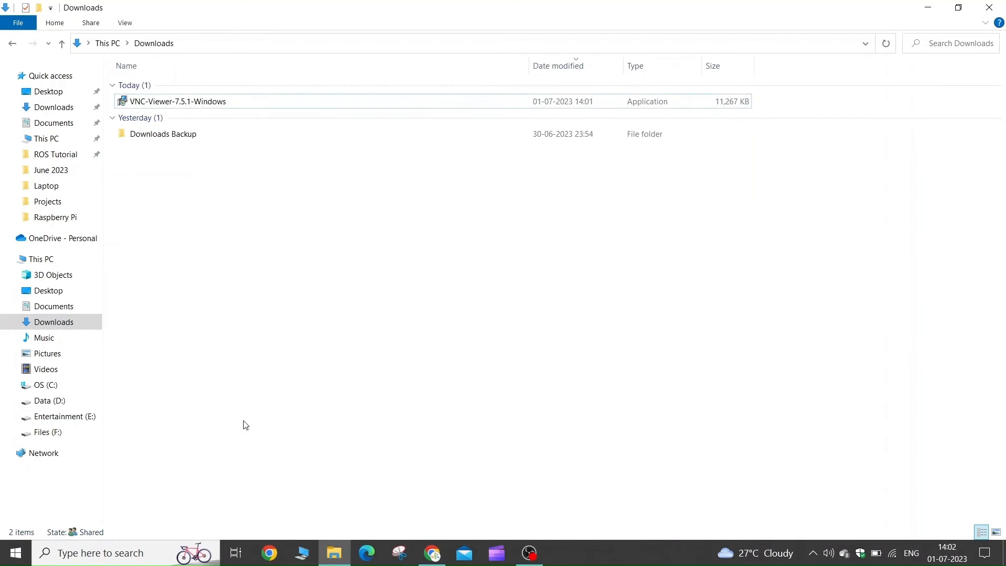
pyautogui.click(99, 552)
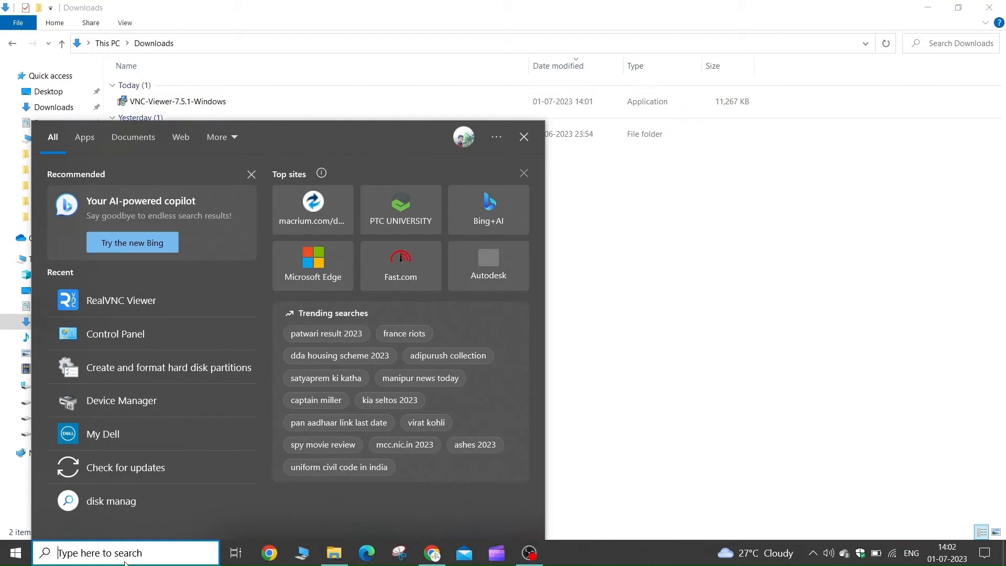
pyautogui.write('VNC')
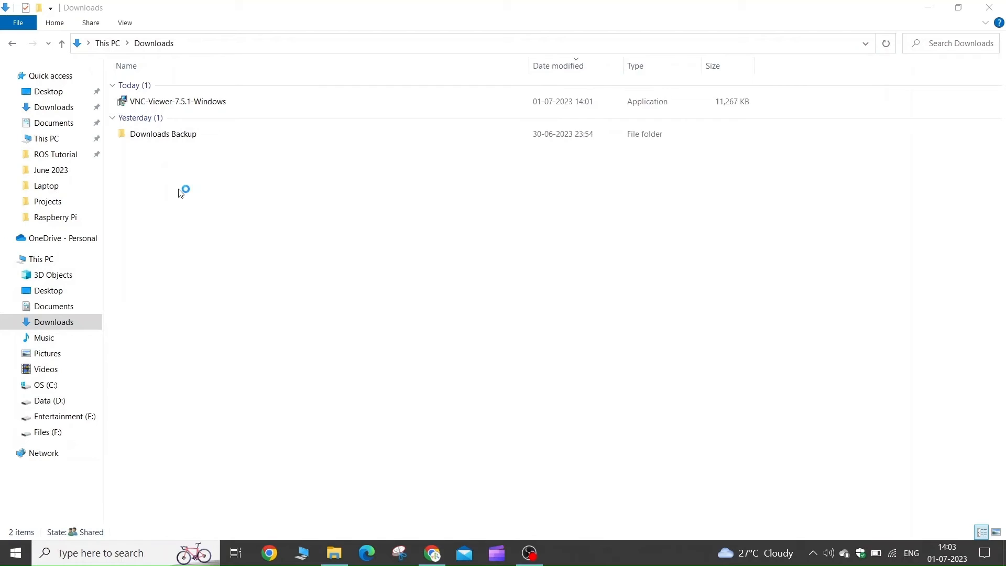
# Start RealVNC Viewer and connect to the address 192.168.188.54.
pyautogui.doubleClick(177, 102)
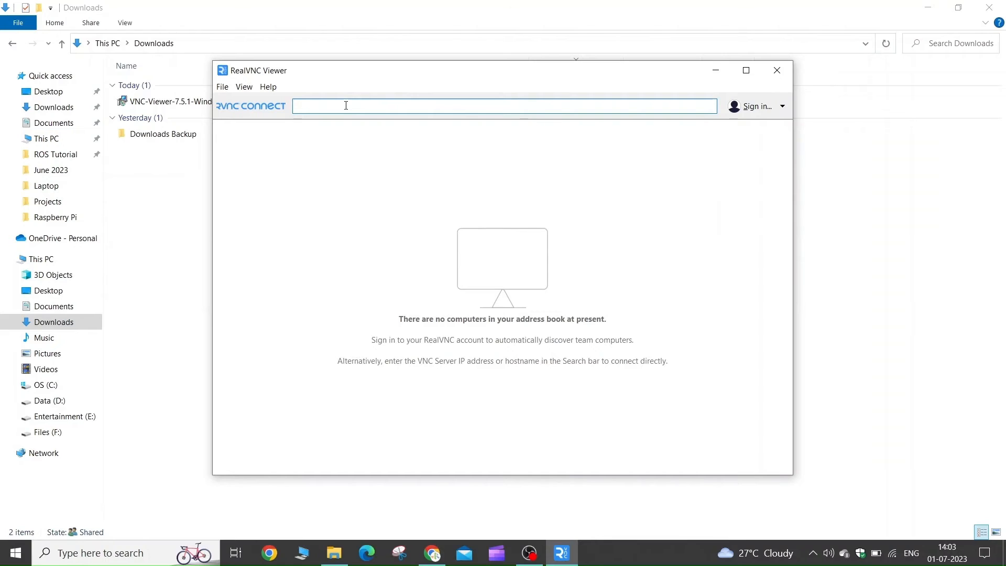
pyautogui.write('1')
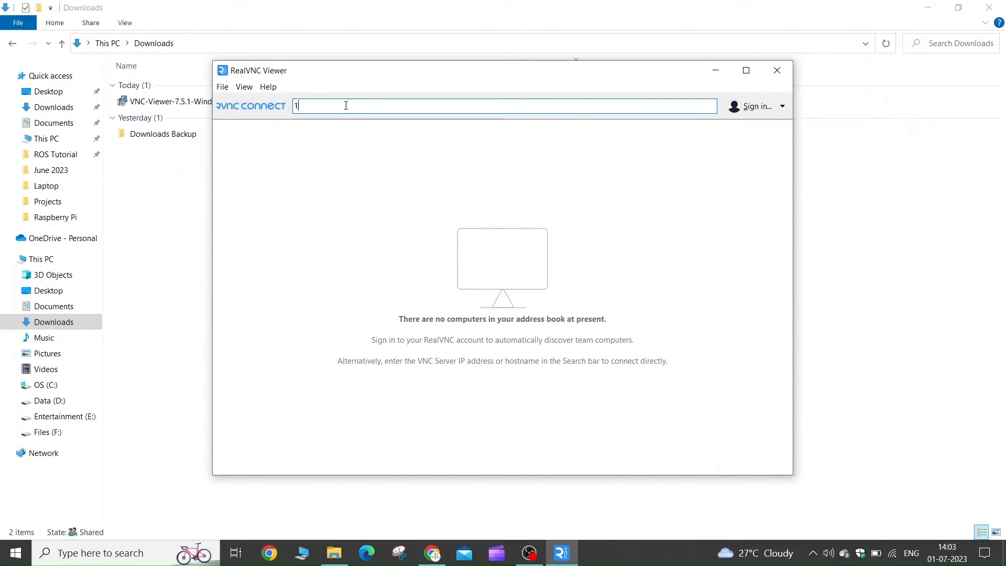
pyautogui.write('92.168.188')
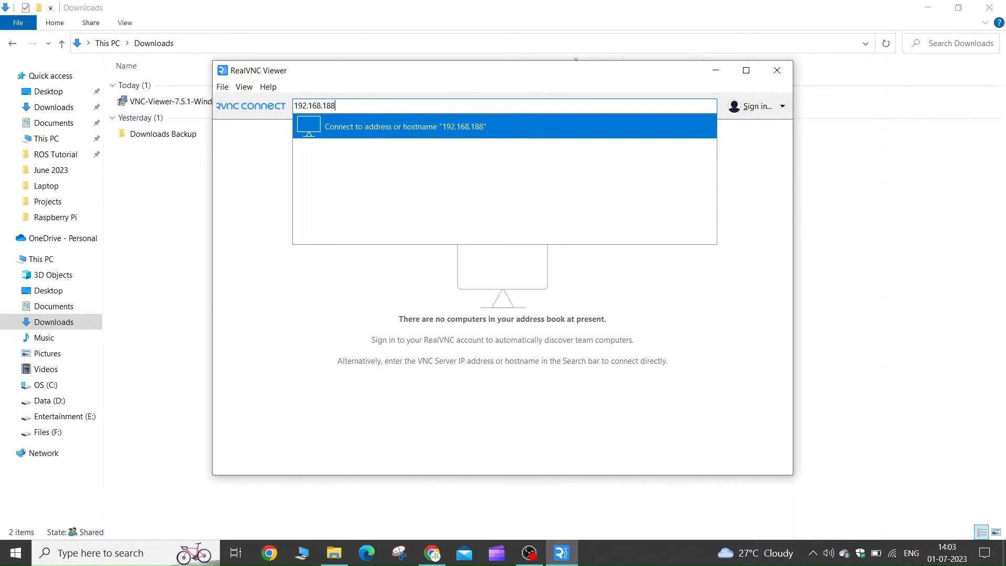
pyautogui.write('54')
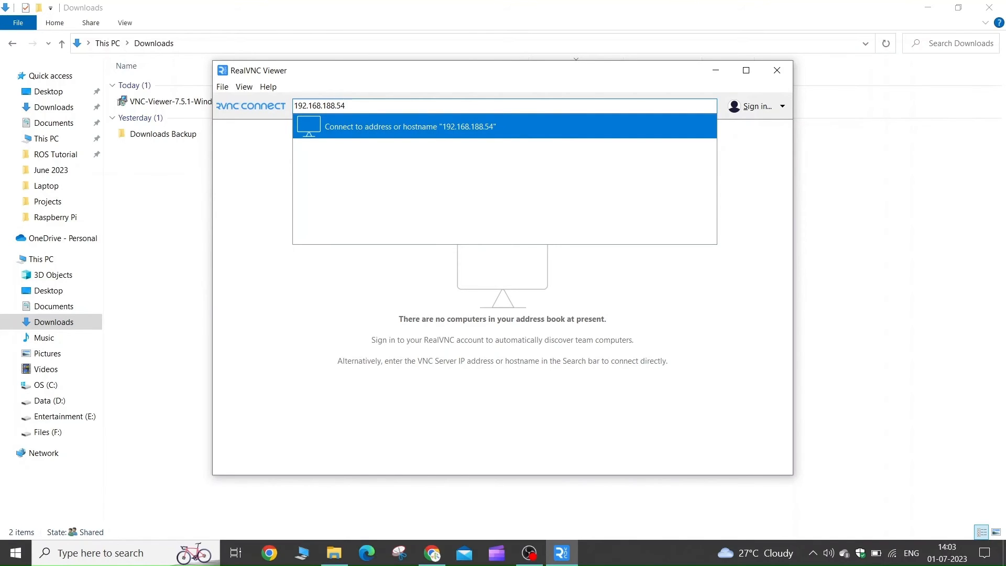
pyautogui.click(410, 127)
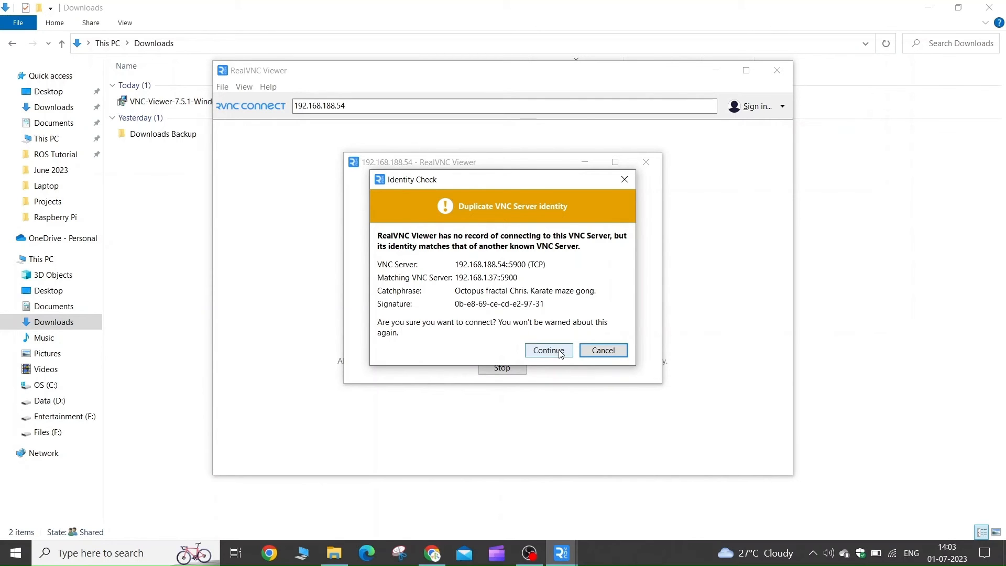
# Continue past the identity warning and log in as 'pi' with the password remembered.
pyautogui.click(547, 350)
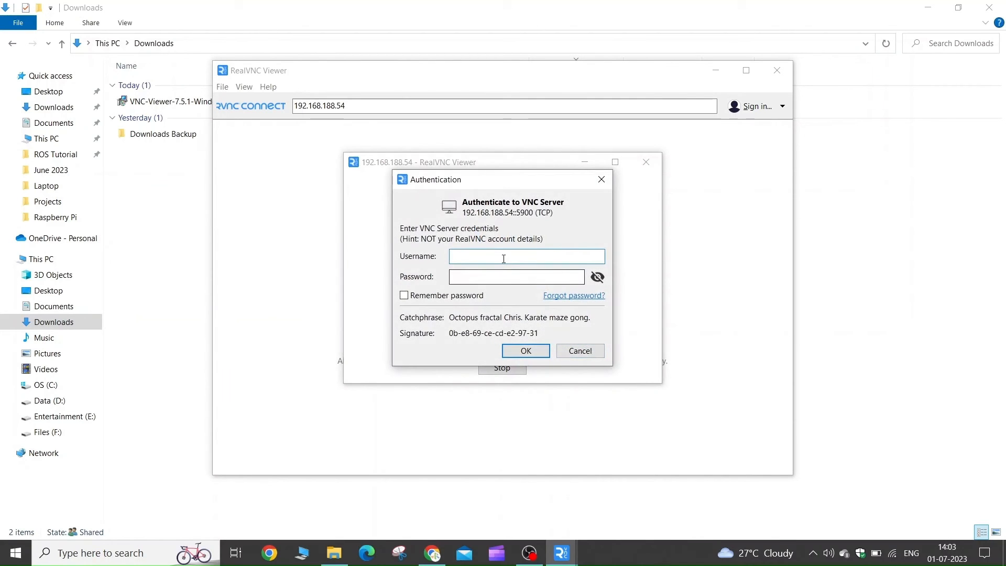
pyautogui.write('pi')
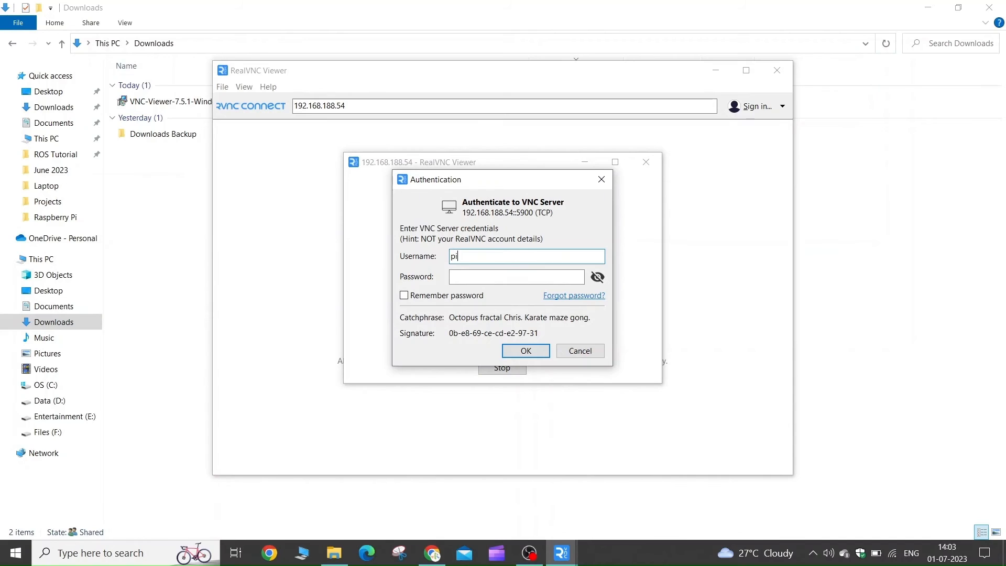
pyautogui.click(516, 277)
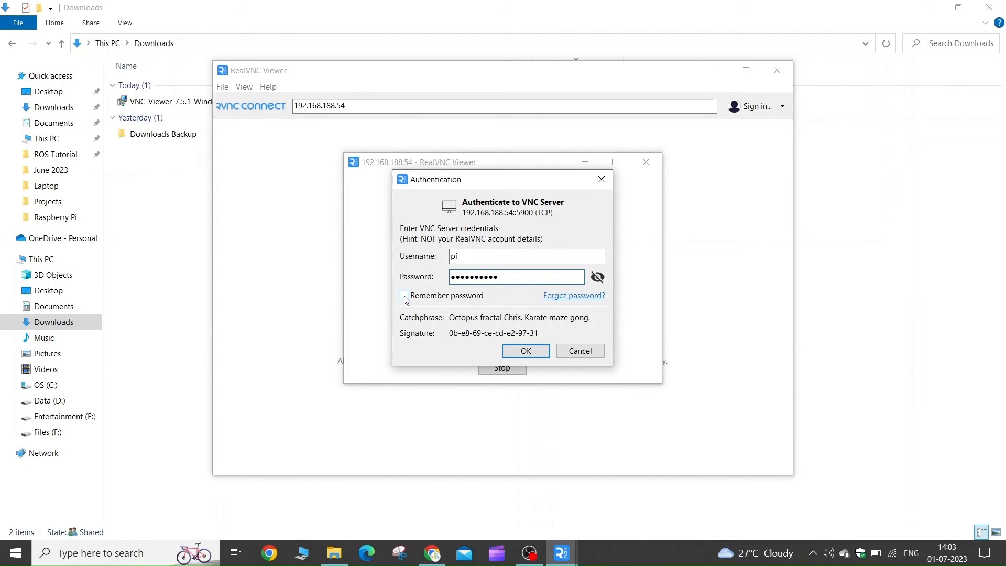
pyautogui.click(403, 295)
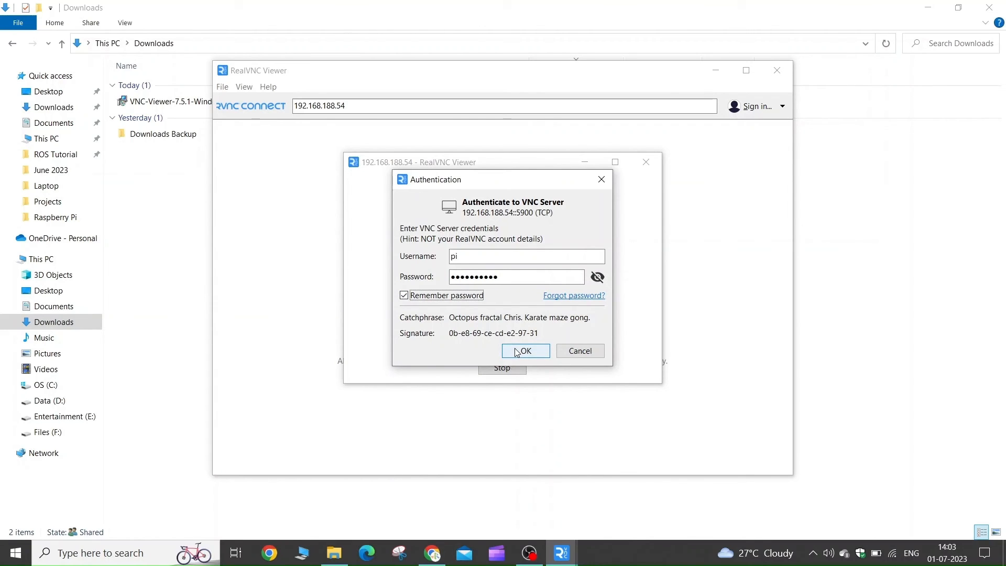
pyautogui.click(525, 351)
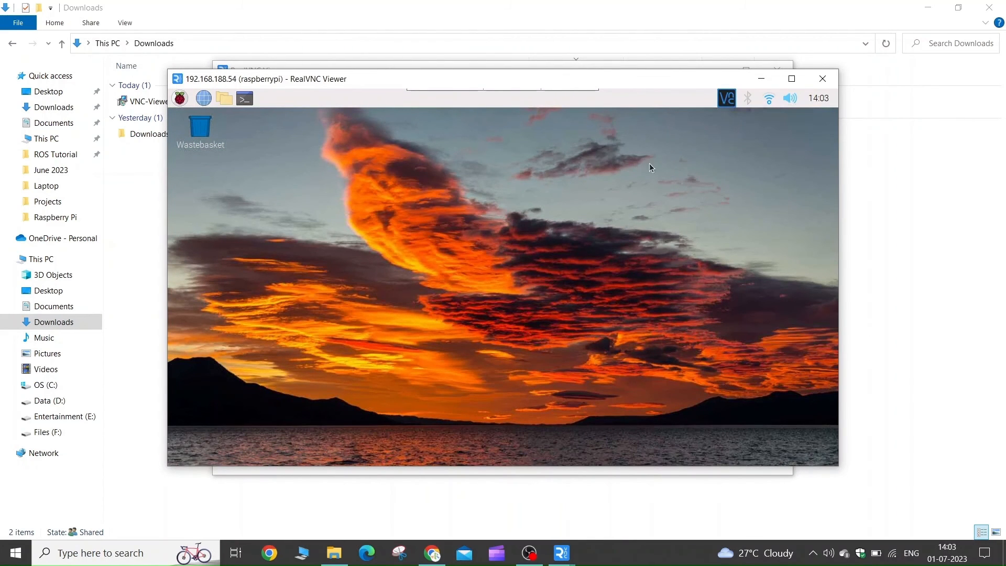
pyautogui.moveTo(493, 186)
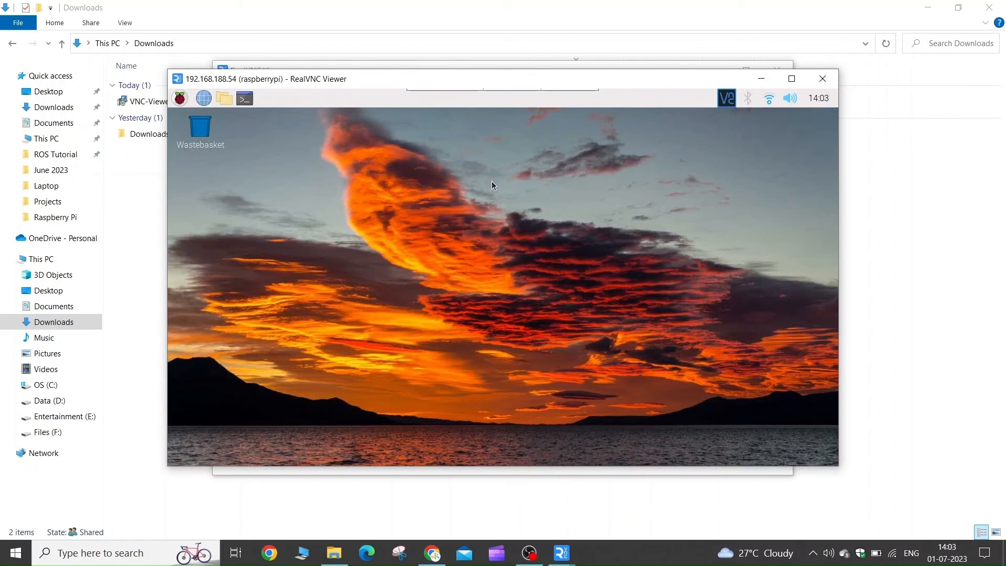
pyautogui.moveTo(679, 216)
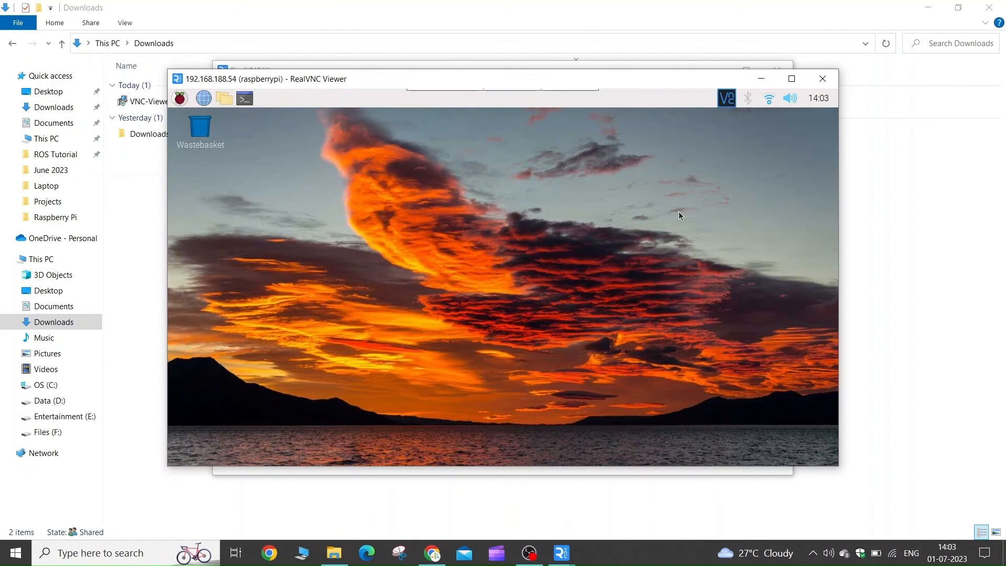
# Maximise the viewer to full screen and open the Pi's applications menu.
pyautogui.click(790, 79)
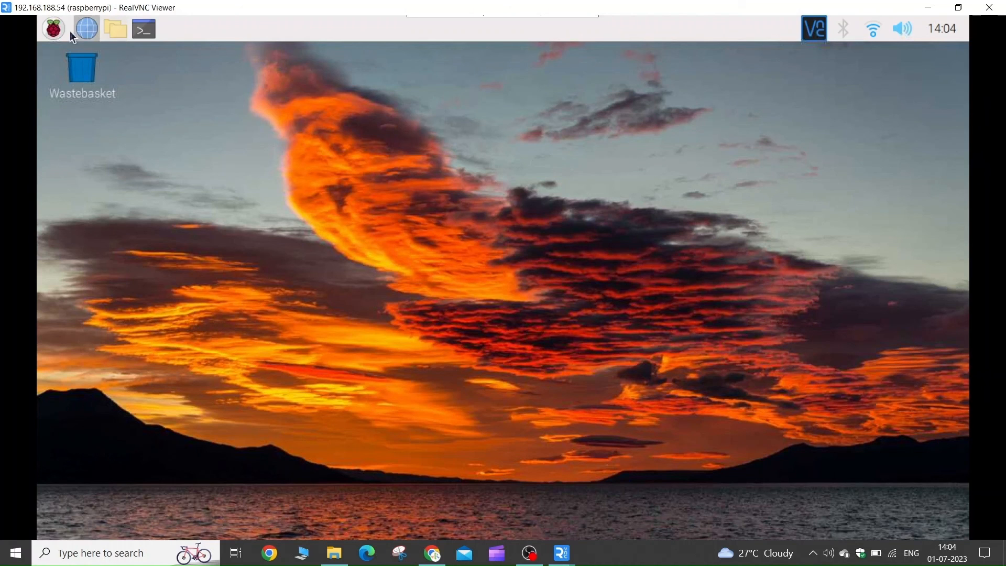
pyautogui.click(53, 29)
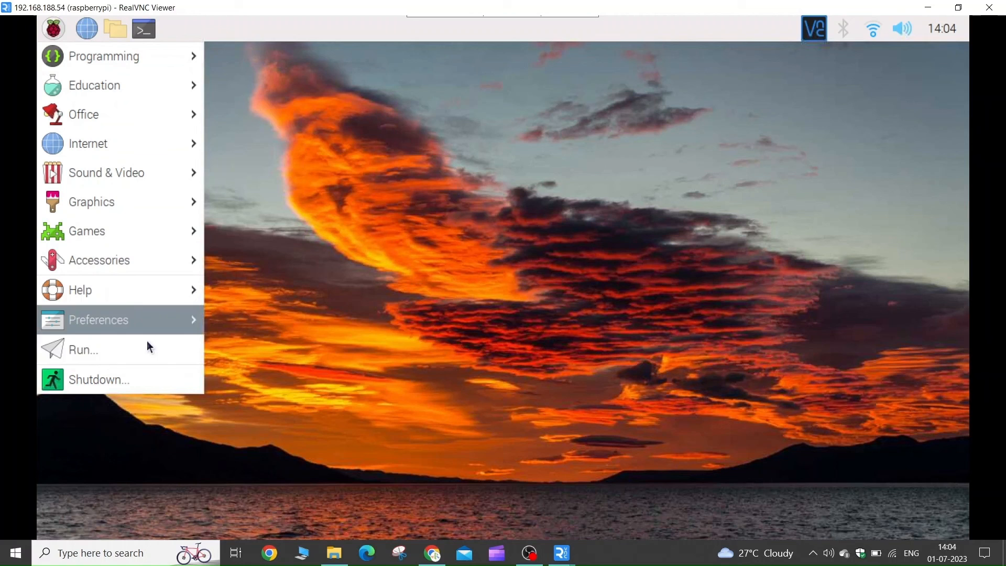